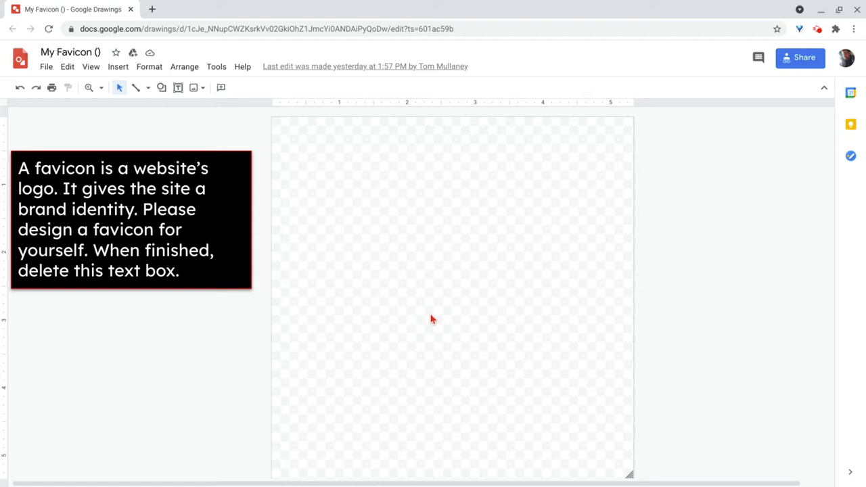
Step: Set a custom page size of 512 × 512 pixels via Page setup and apply it
click(348, 224)
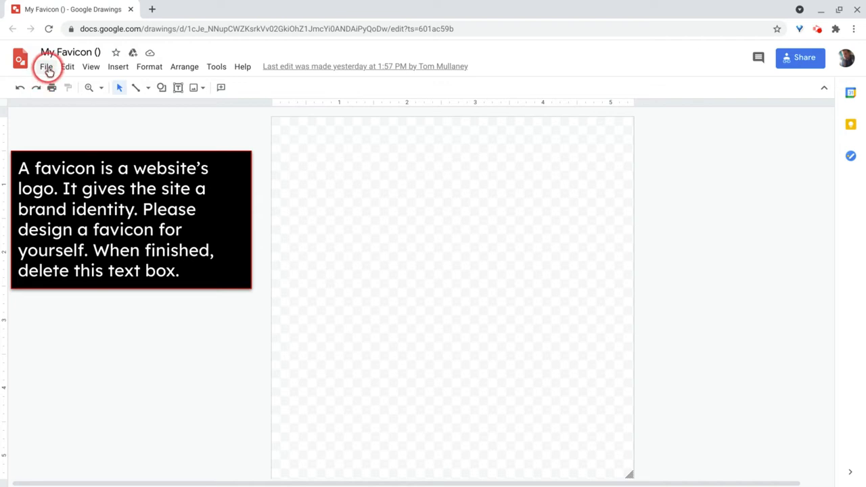
click(46, 66)
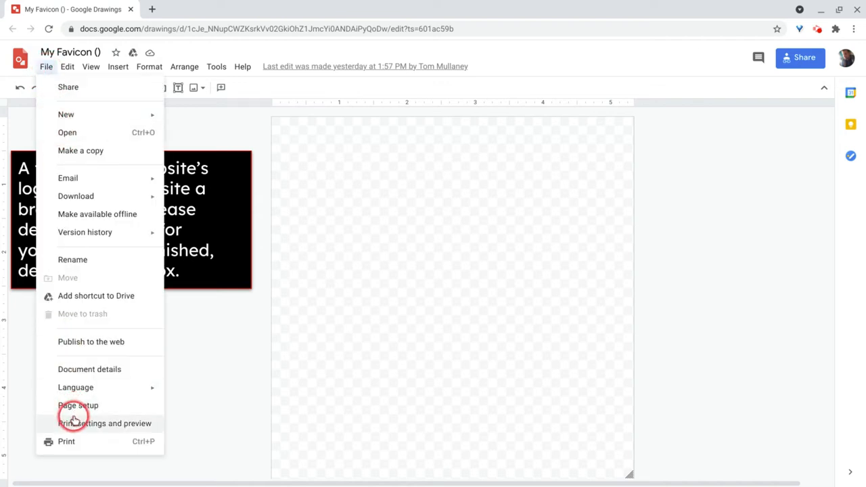
click(78, 406)
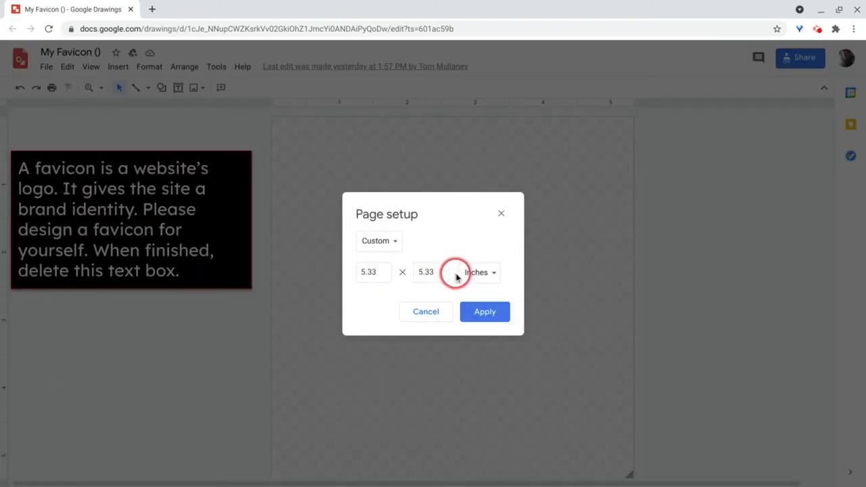
click(480, 272)
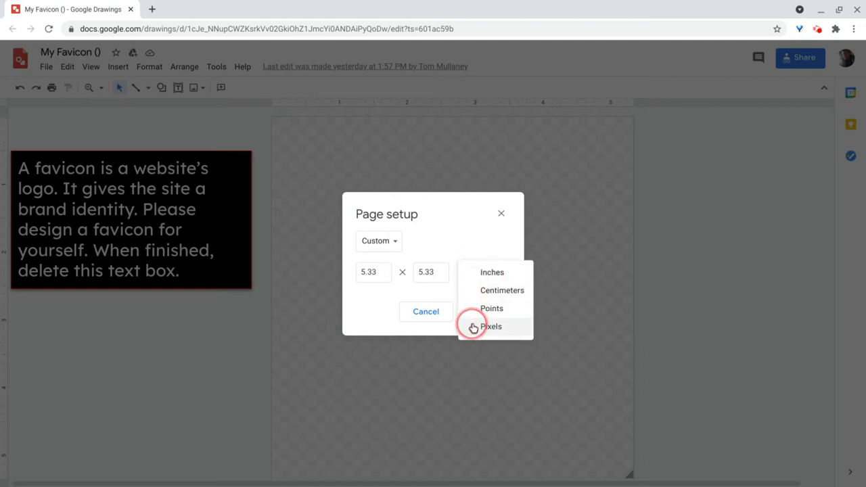
click(491, 327)
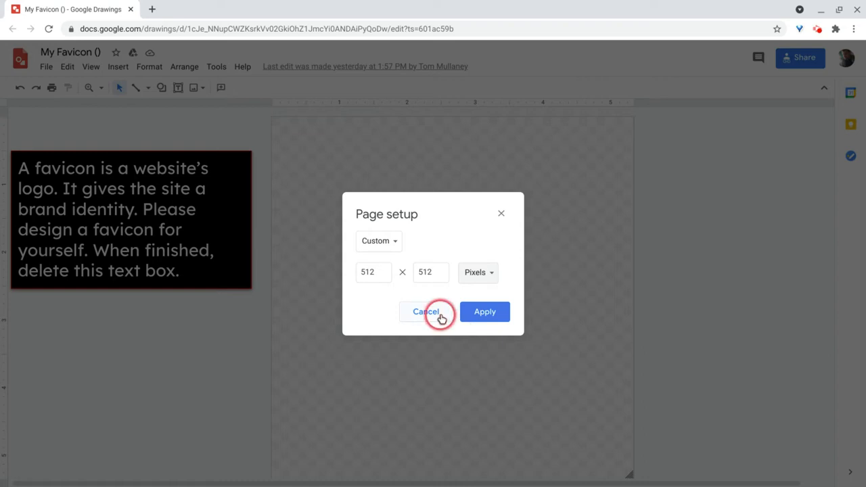
click(425, 311)
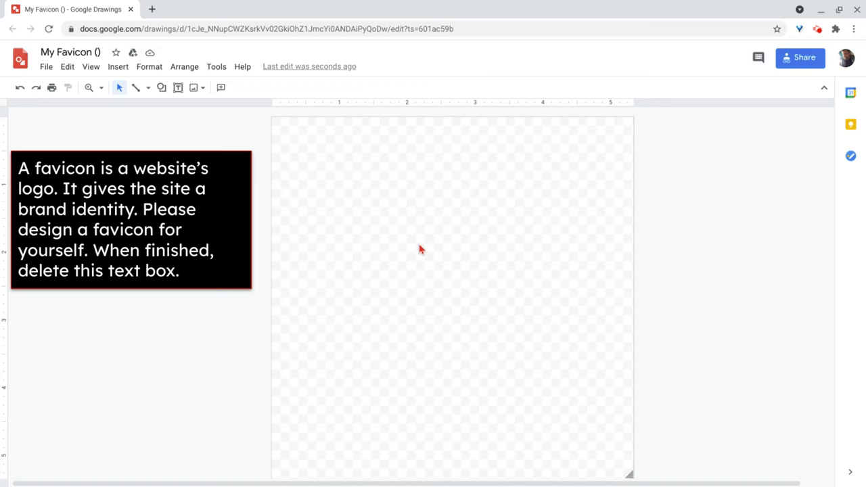
right_click(420, 249)
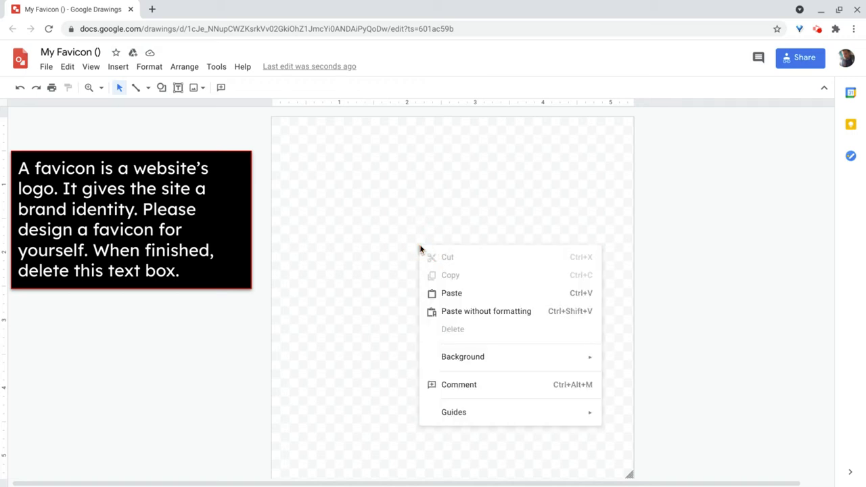
click(403, 247)
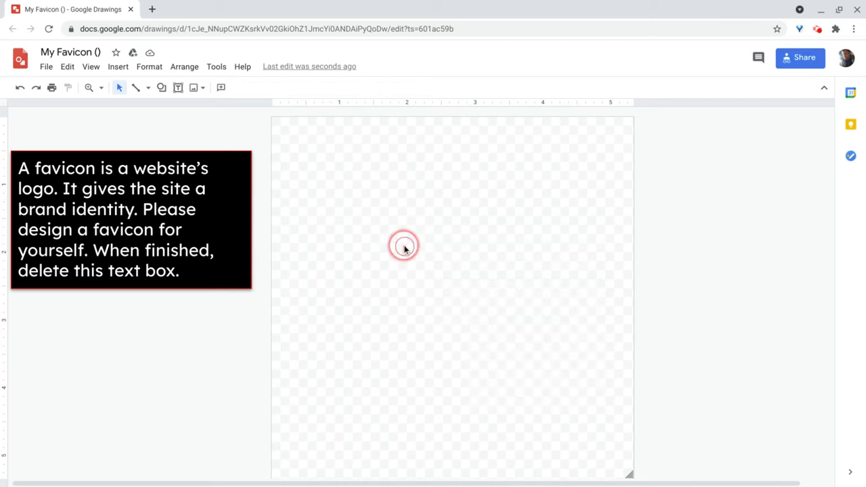
right_click(404, 245)
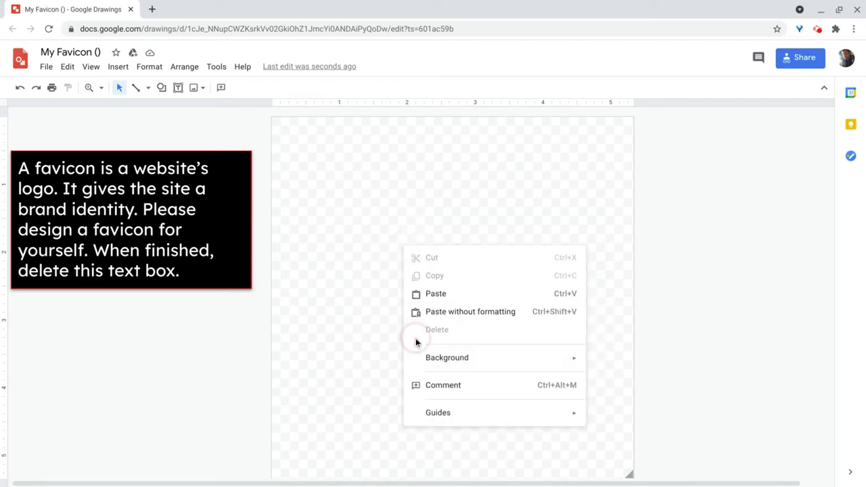
click(447, 358)
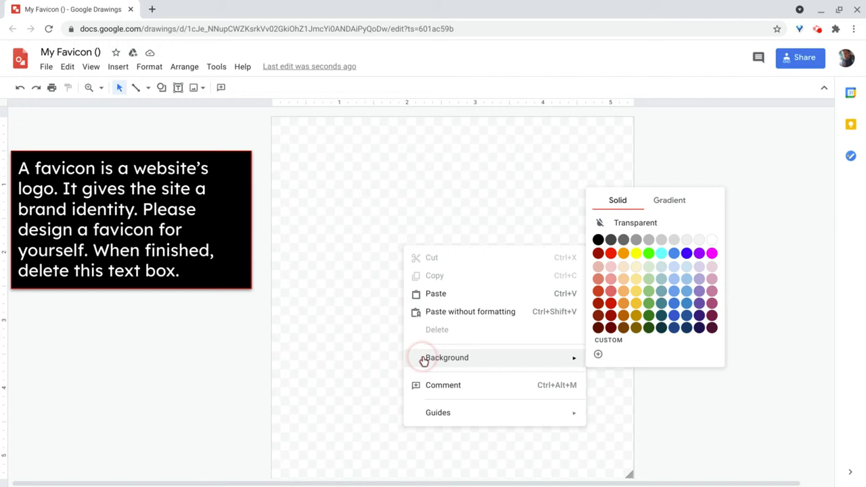
mouse_move(616, 243)
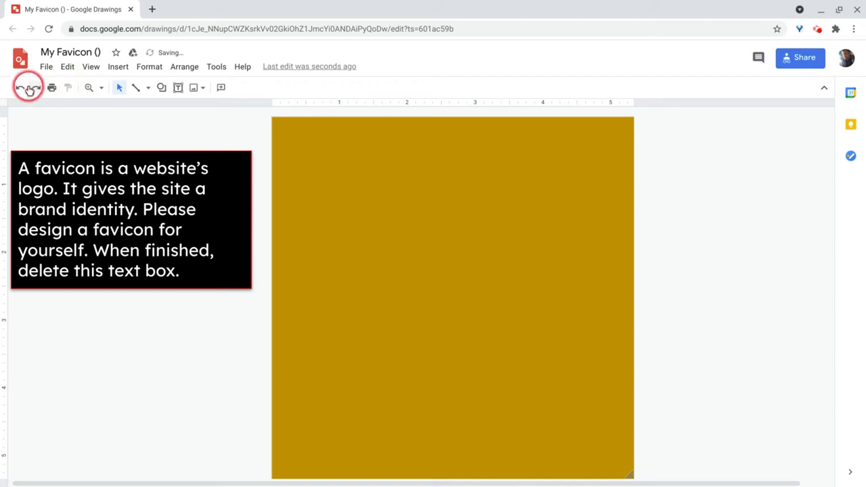
click(19, 87)
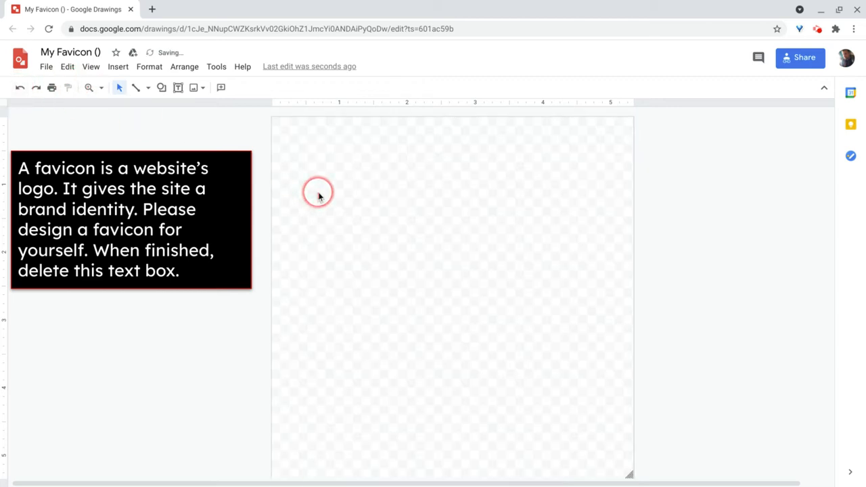
mouse_move(163, 346)
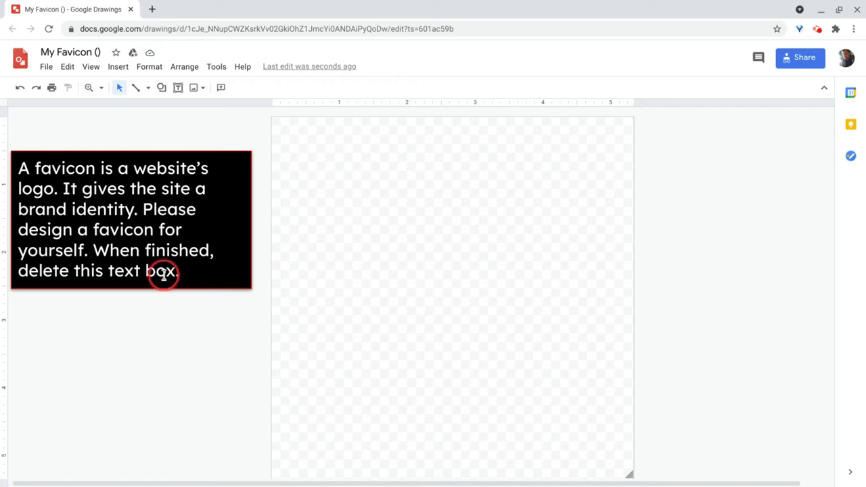
mouse_move(133, 395)
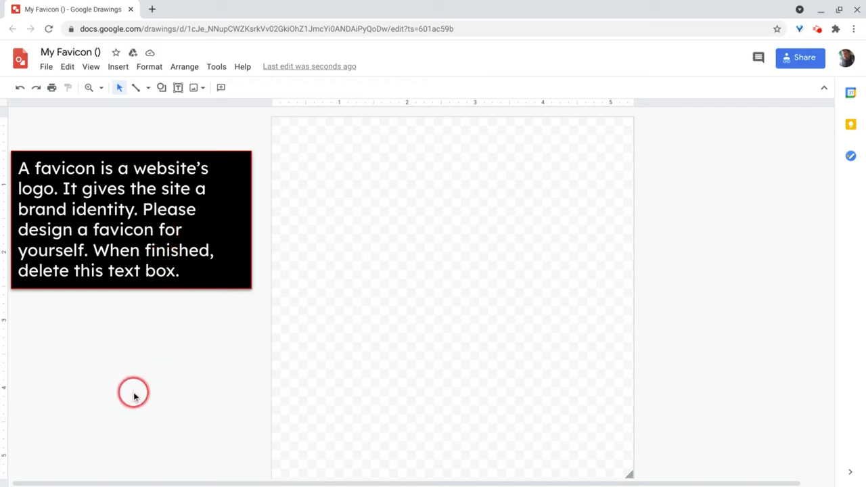
mouse_move(747, 285)
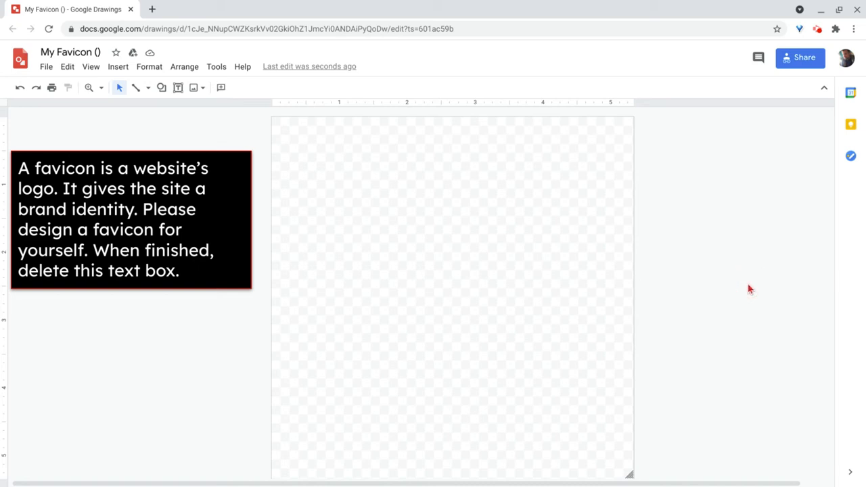
click(167, 408)
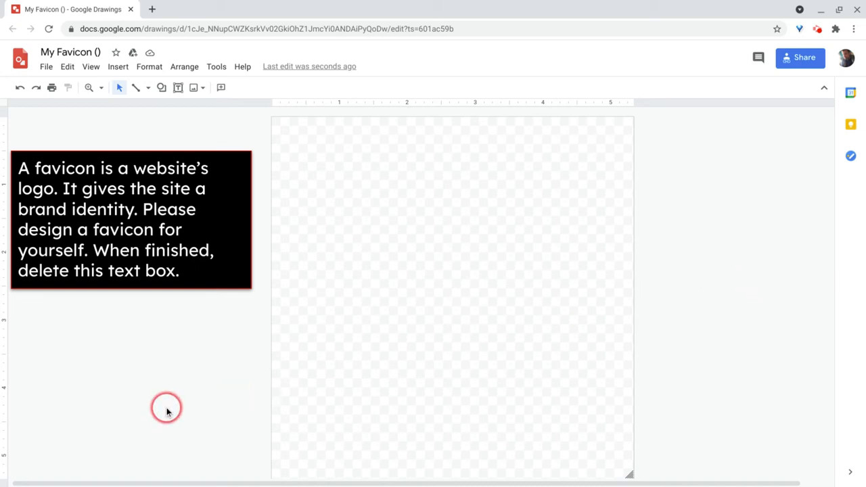
mouse_move(398, 303)
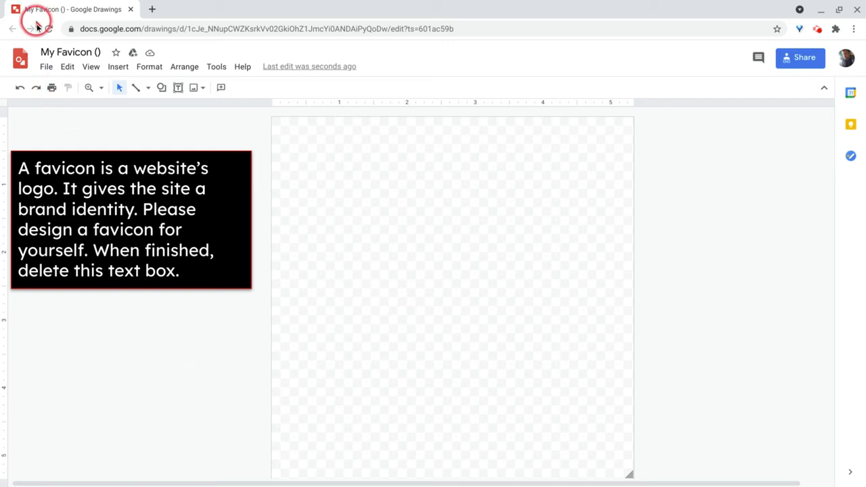
click(46, 67)
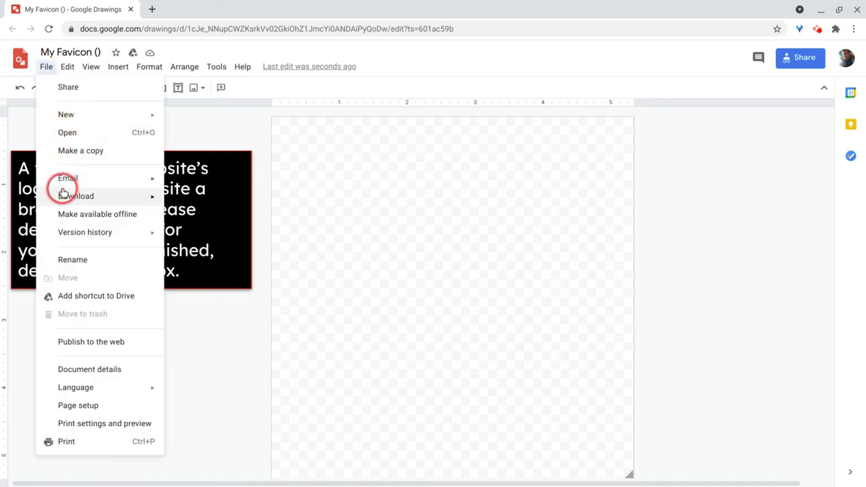
click(75, 195)
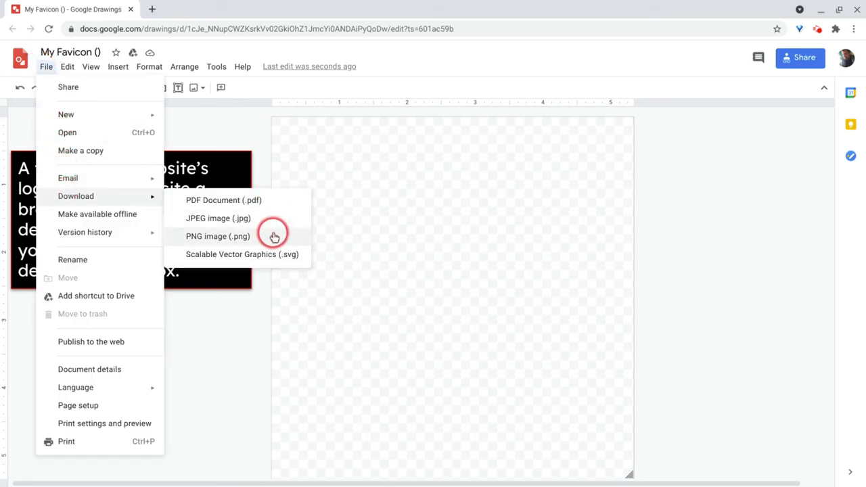
mouse_move(278, 206)
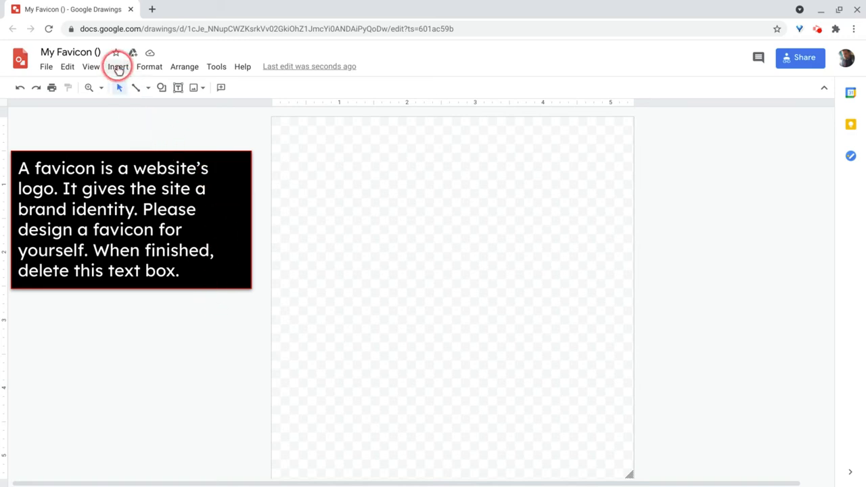
Step: Insert a cloud shape from the Shapes gallery and draw it near the canvas centre
click(118, 66)
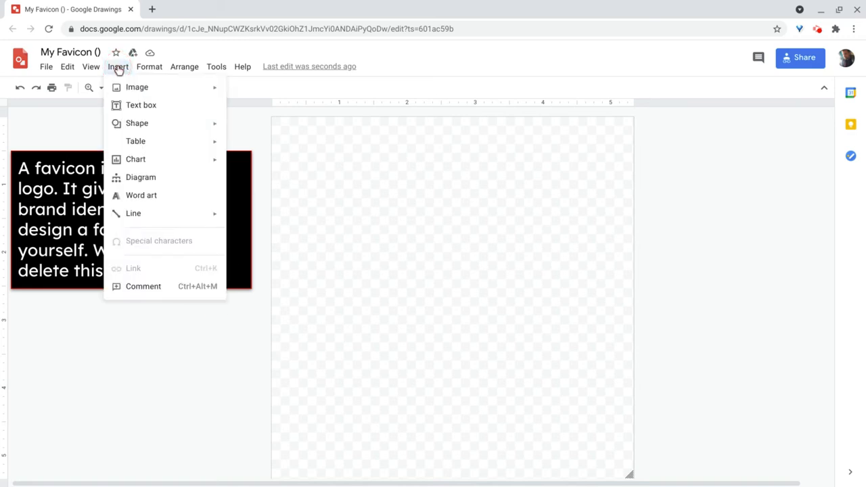
click(136, 87)
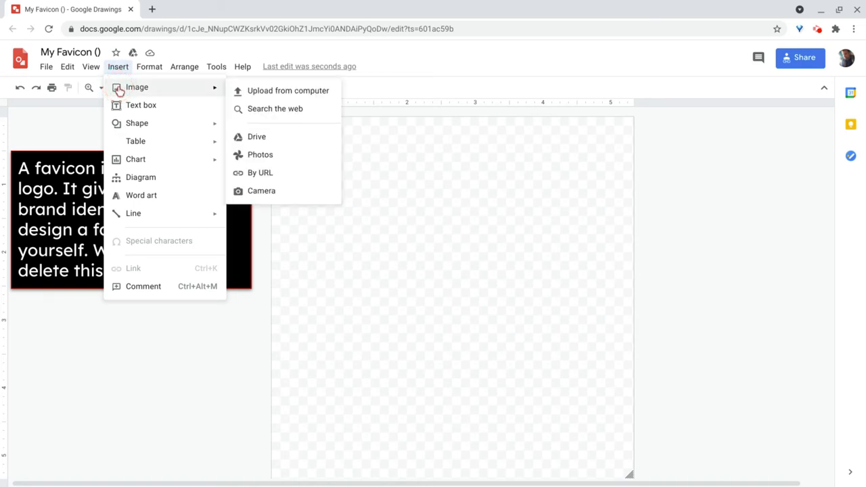
mouse_move(141, 105)
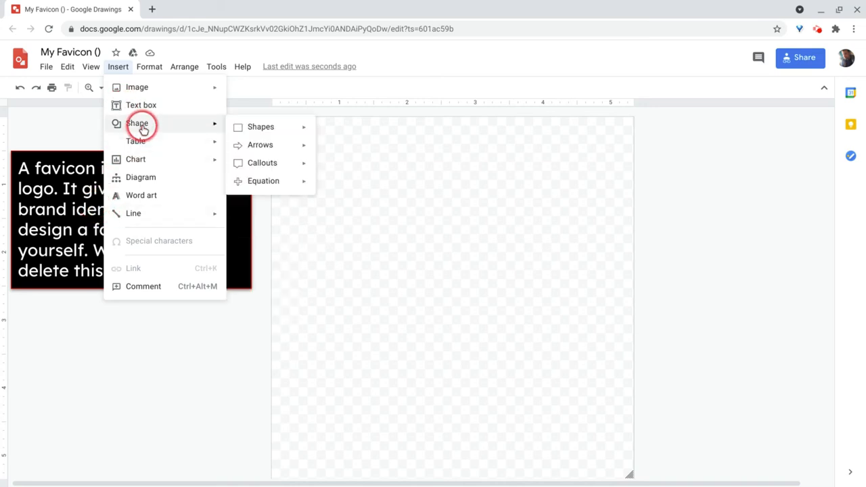
click(260, 127)
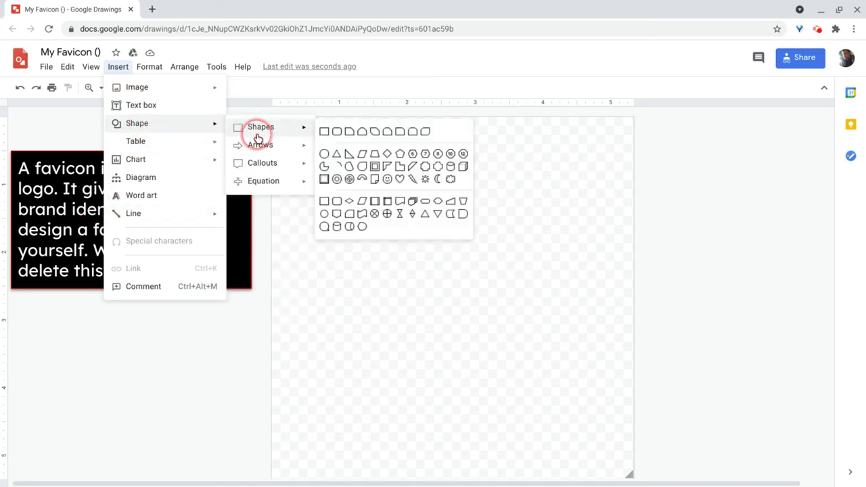
mouse_move(440, 179)
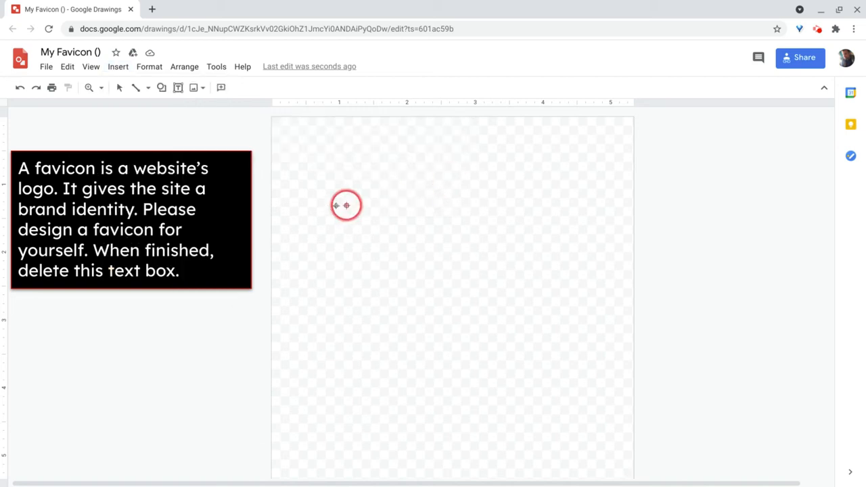
drag(347, 205, 554, 380)
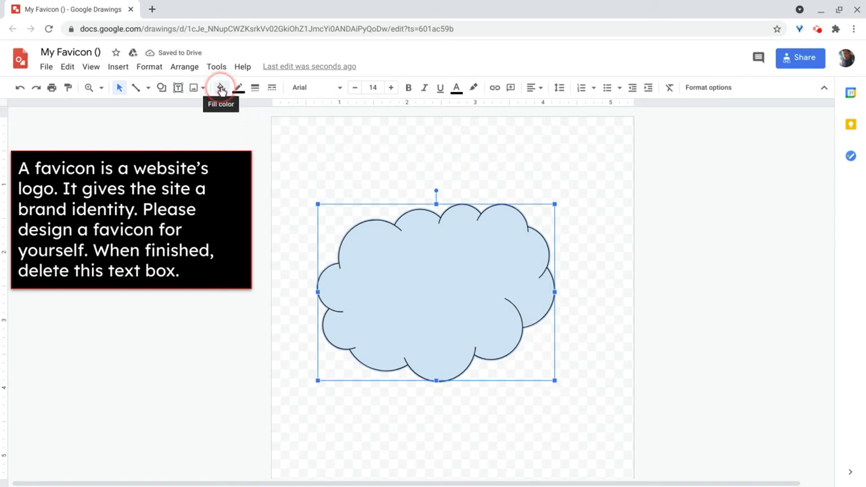
Step: Try a solid red fill, then start a custom gradient fill for the cloud
click(221, 87)
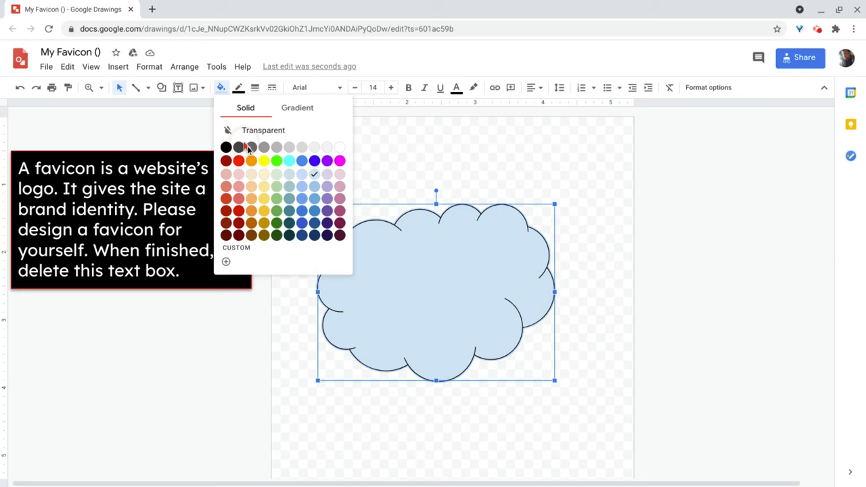
click(238, 160)
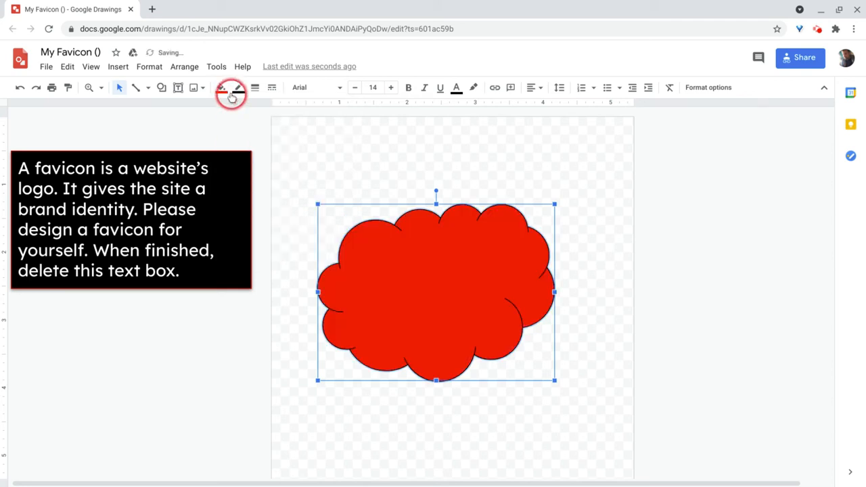
click(220, 87)
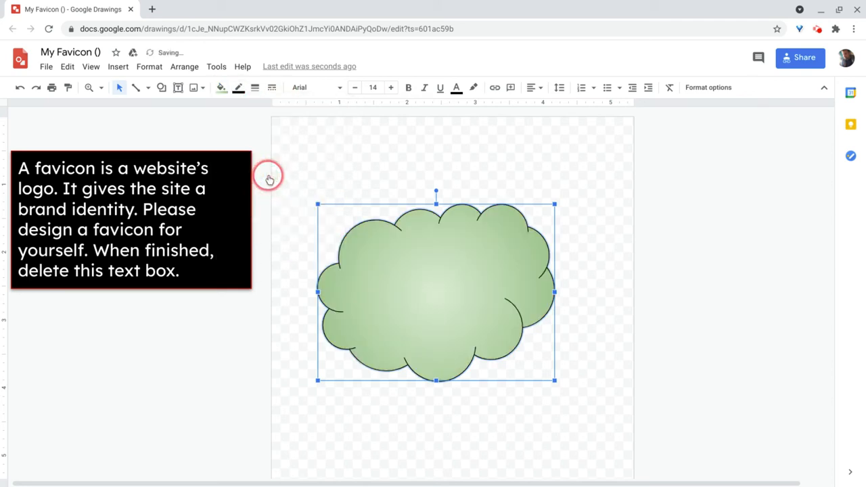
click(222, 87)
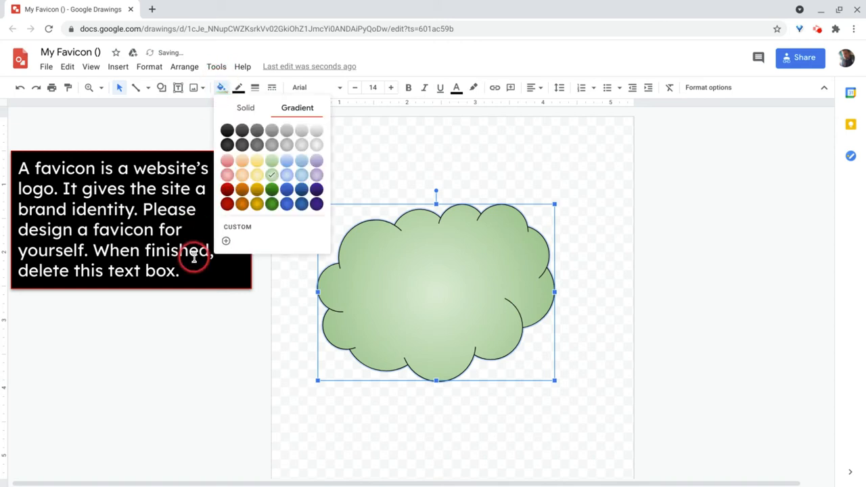
click(225, 241)
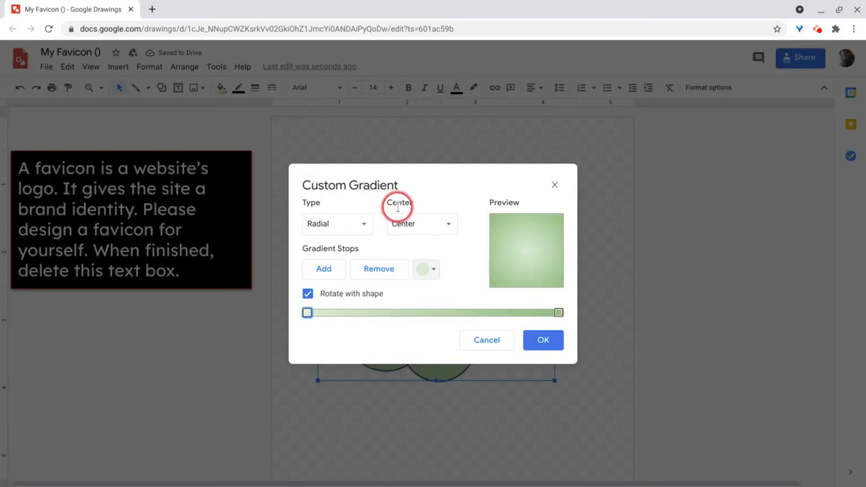
Step: Make the gradient linear and add a blue colour stop between the green ends
click(337, 224)
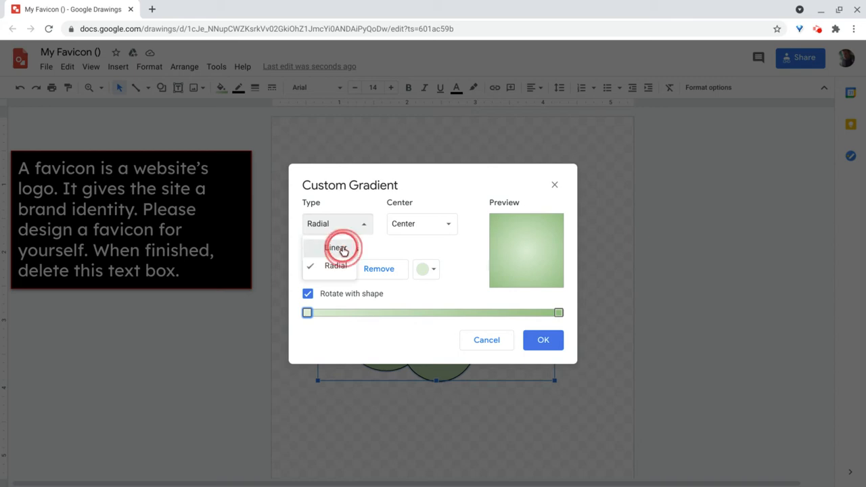
click(336, 248)
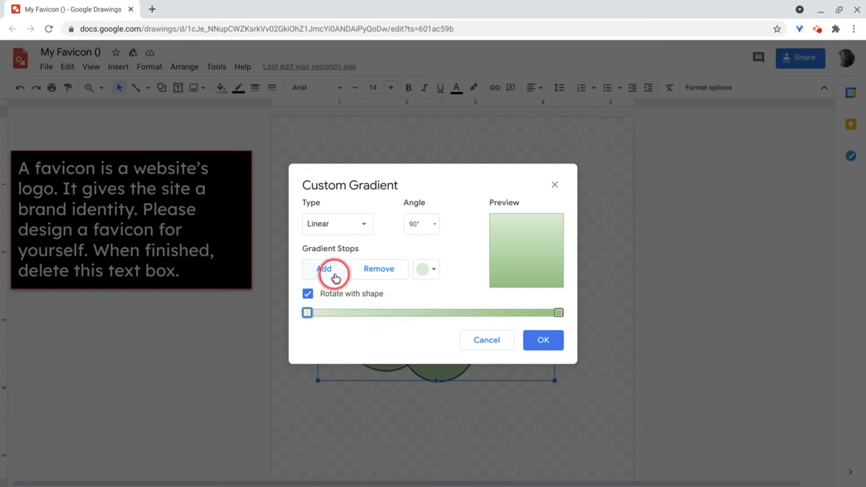
click(426, 268)
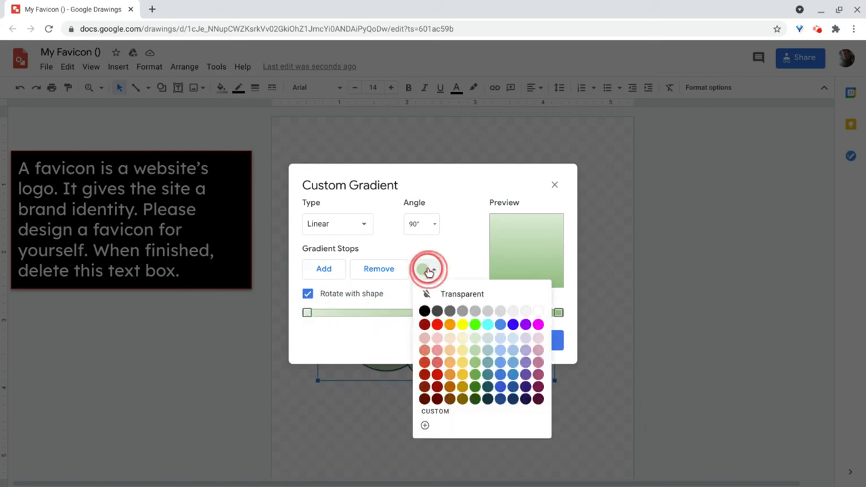
click(513, 374)
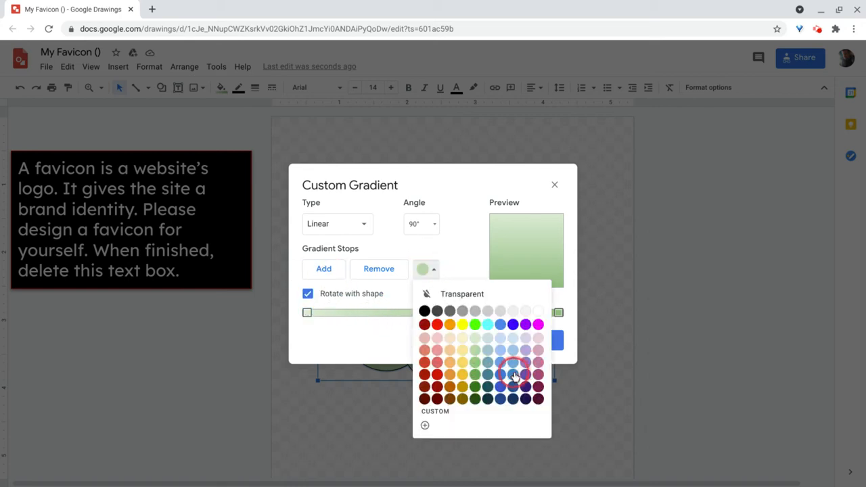
click(512, 374)
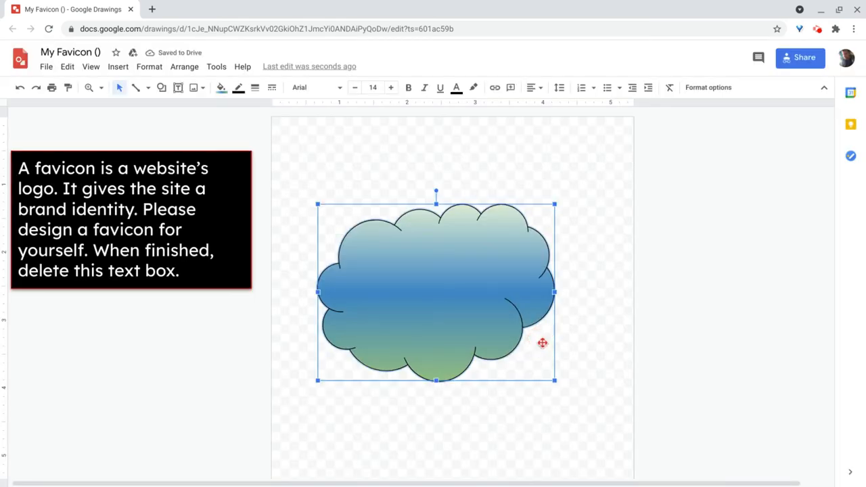
mouse_move(485, 302)
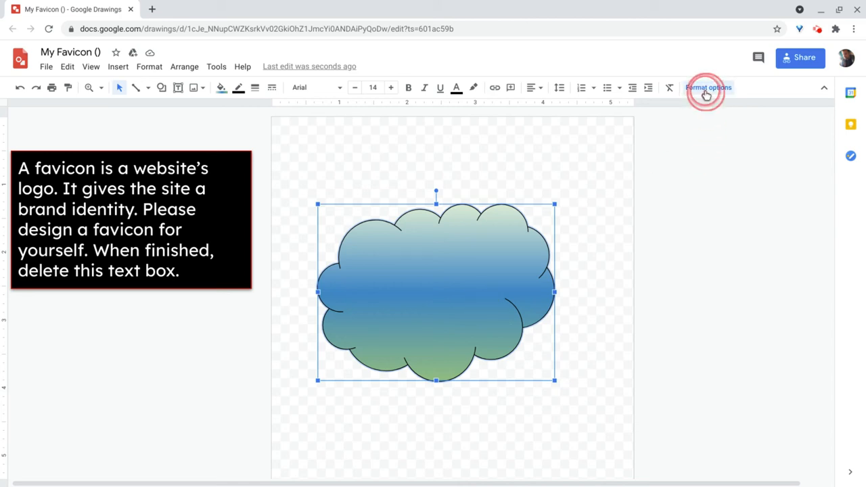
Step: Enable a drop shadow on the cloud in Format options, with reflection turned off
click(708, 86)
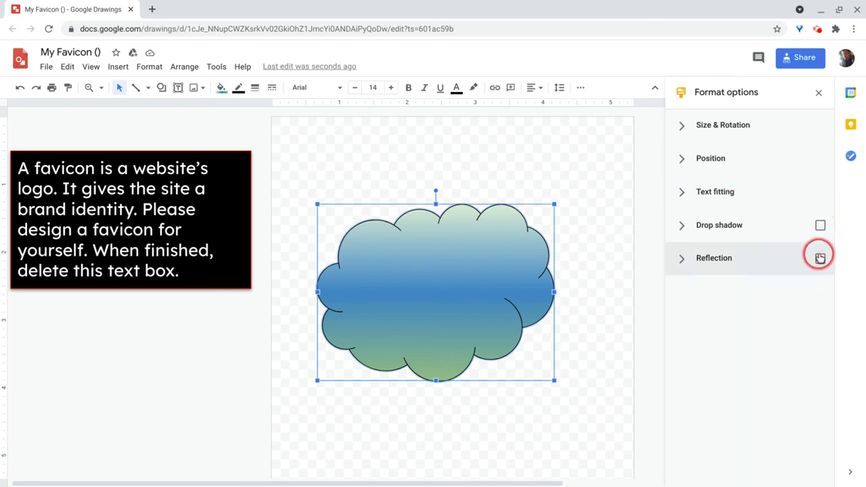
click(820, 225)
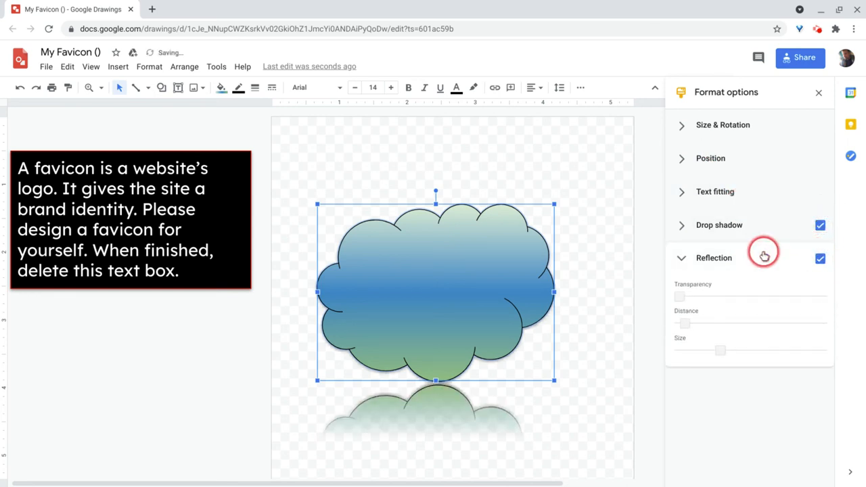
click(820, 258)
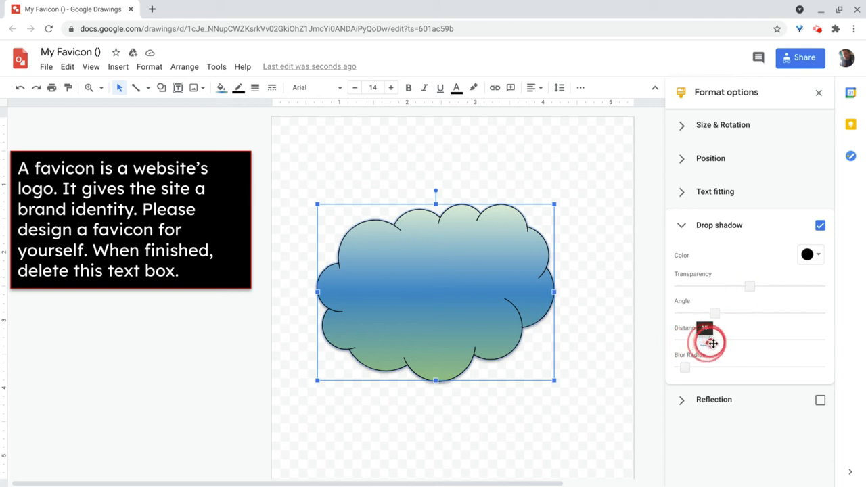
Step: Offset the shadow farther from the cloud and tune its transparency to semi-transparent
drag(705, 341, 712, 341)
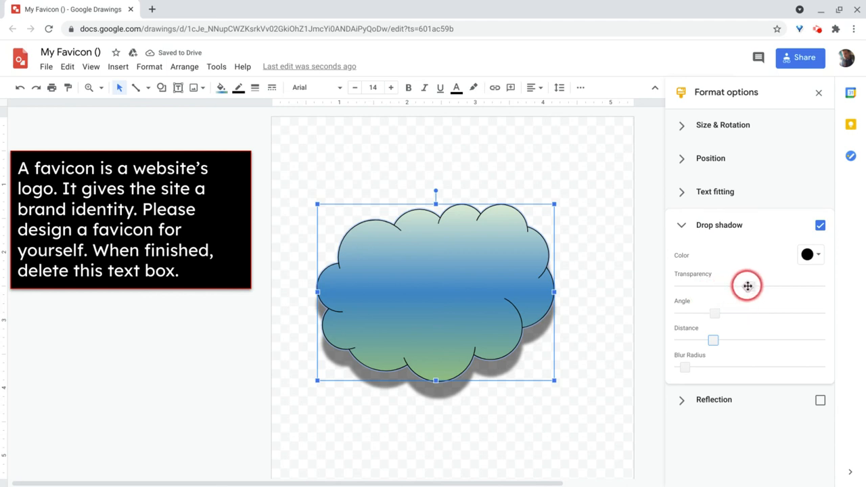
drag(747, 284, 679, 284)
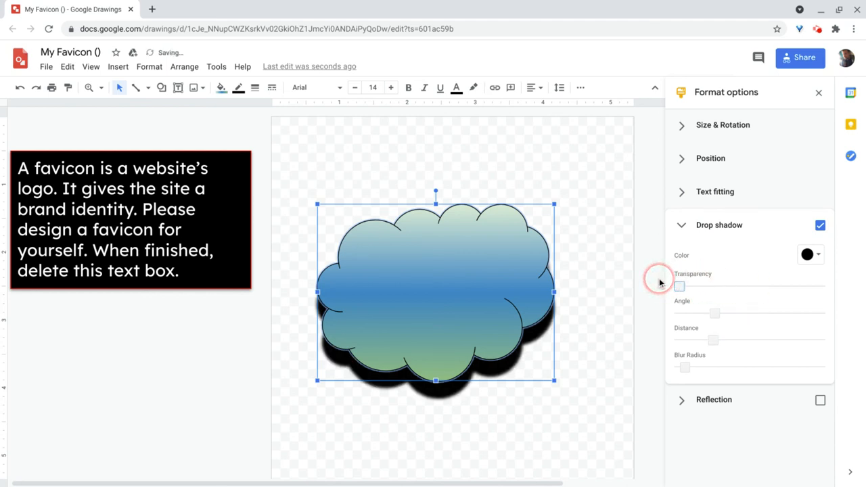
drag(680, 285, 782, 286)
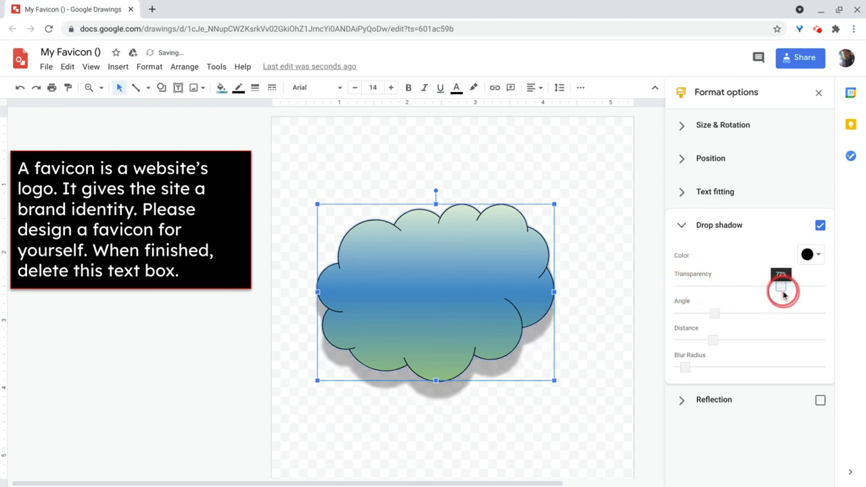
drag(783, 292, 747, 293)
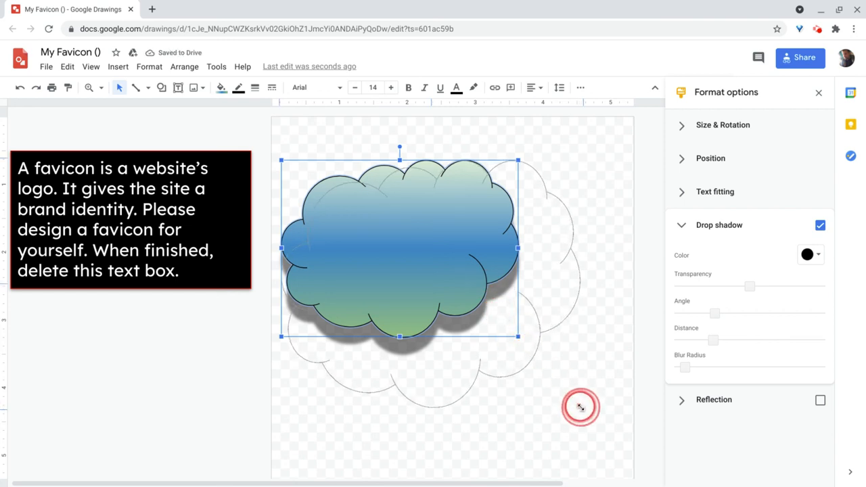
Step: Enlarge the cloud to fill most of the page and snap it to the canvas centre guides
drag(579, 406, 522, 322)
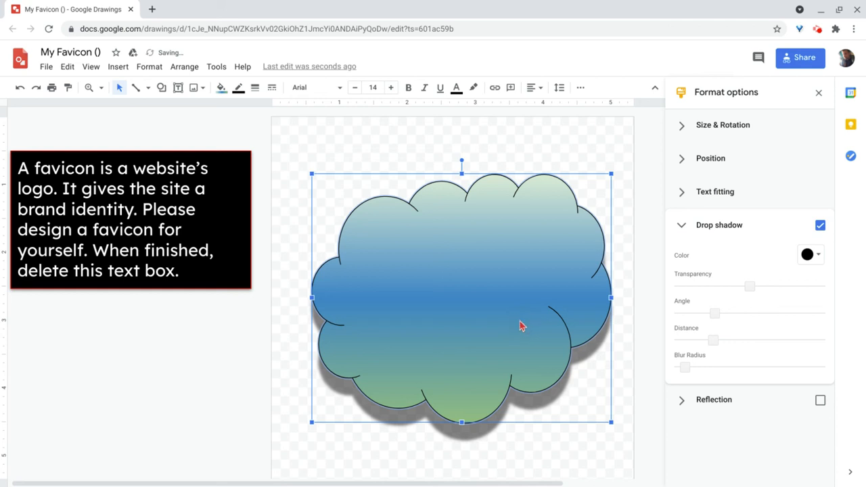
drag(521, 326, 495, 312)
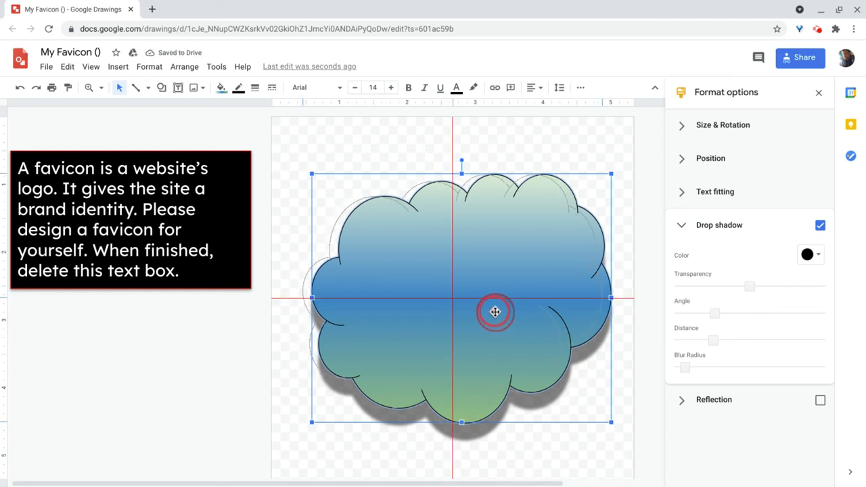
drag(494, 311, 498, 312)
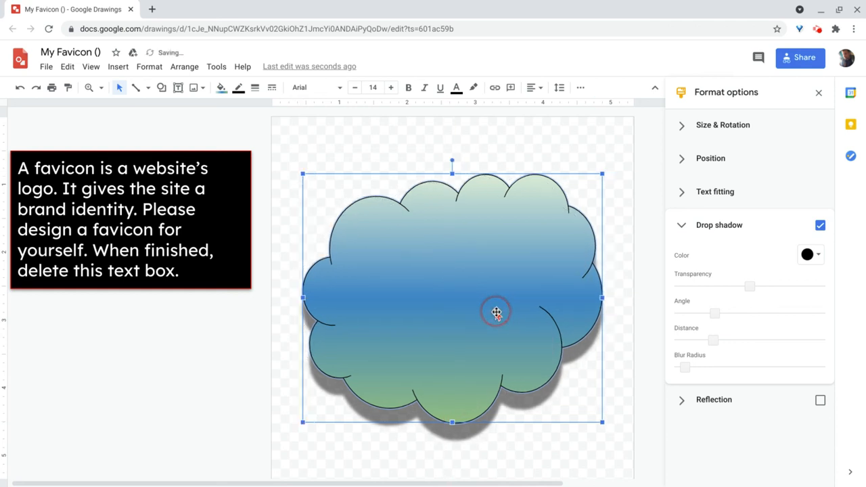